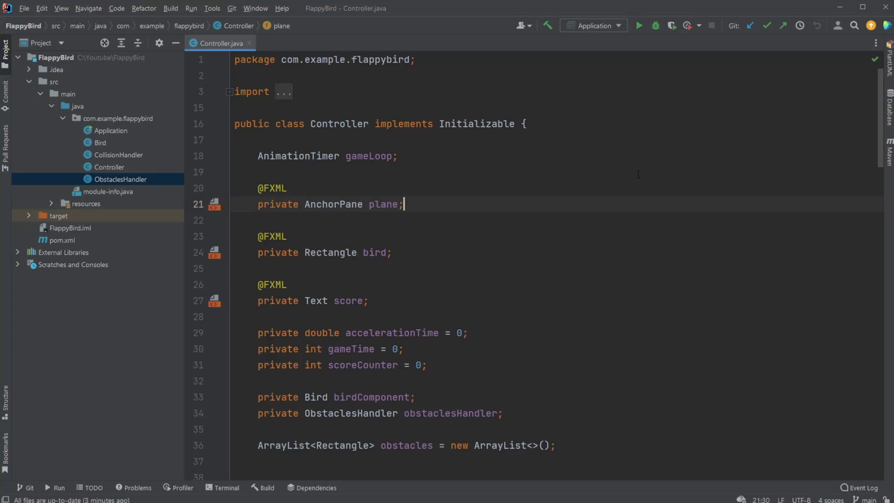
Launch the JavaFX Flappy Bird application from the Run configuration
left_click(639, 26)
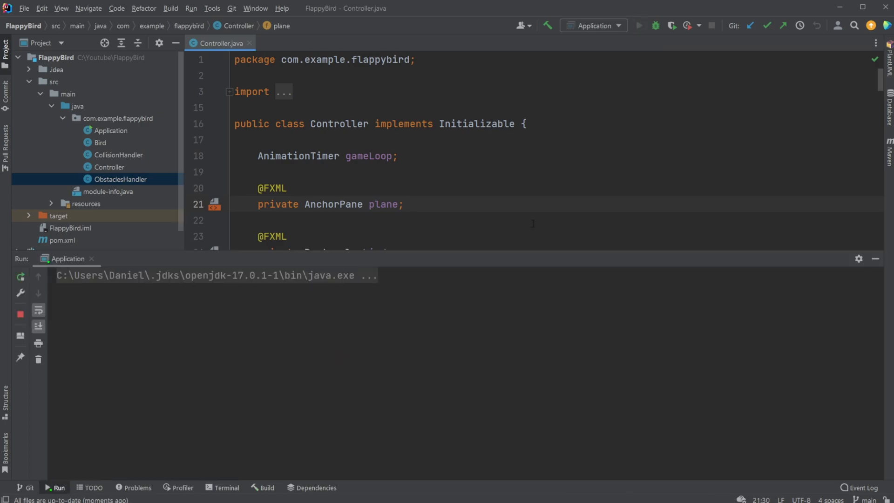
left_click(638, 25)
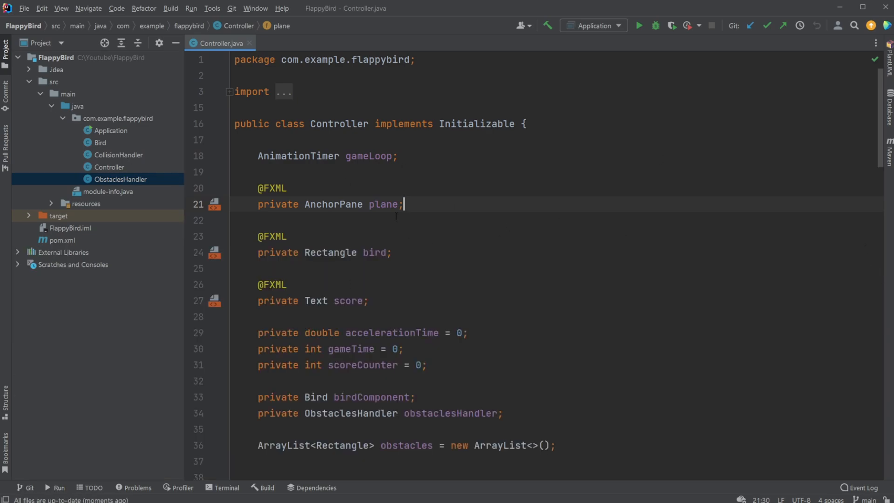
mouse_move(137, 179)
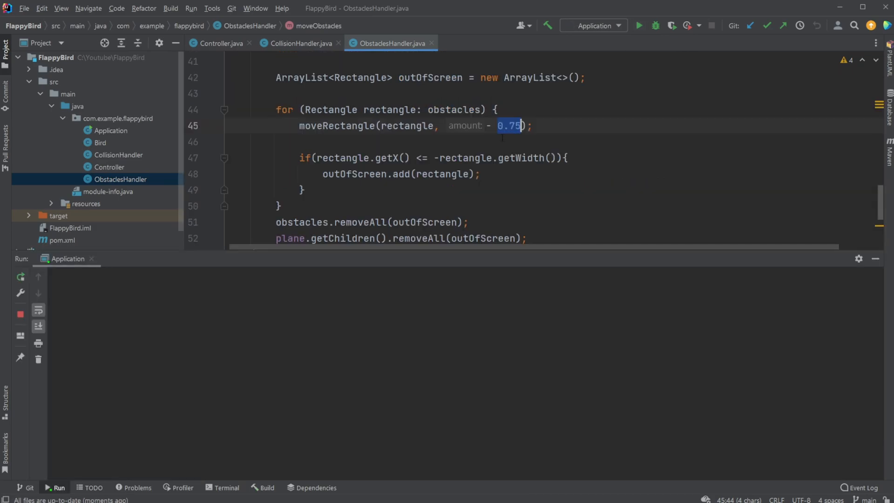
Relaunch the Flappy Bird game and switch to the FlappySquareAndroid project window
left_click(639, 26)
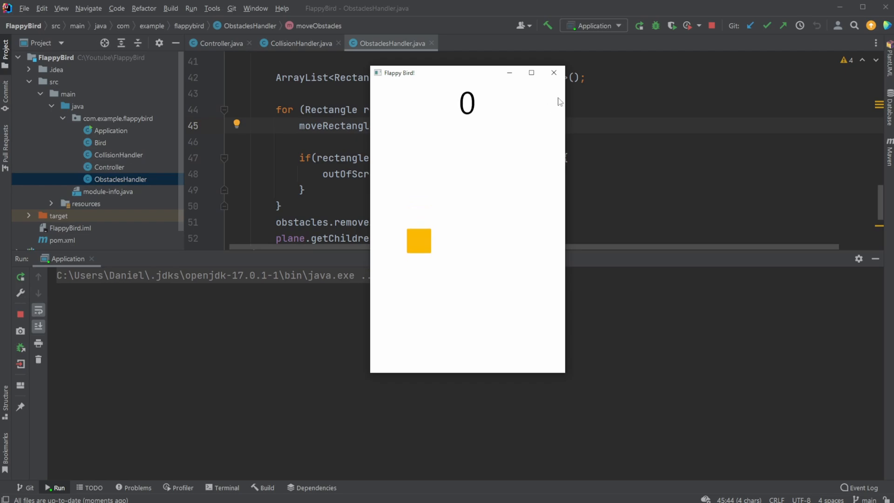
left_click(552, 72)
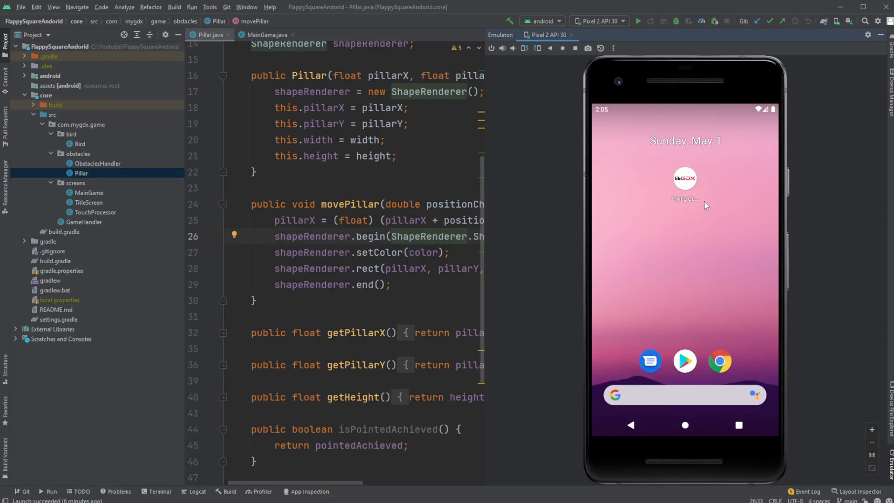
mouse_move(722, 165)
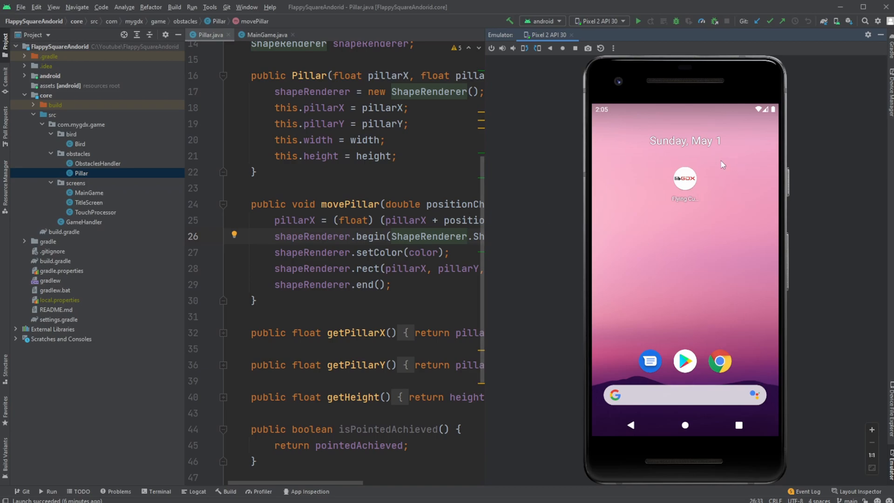
mouse_move(686, 168)
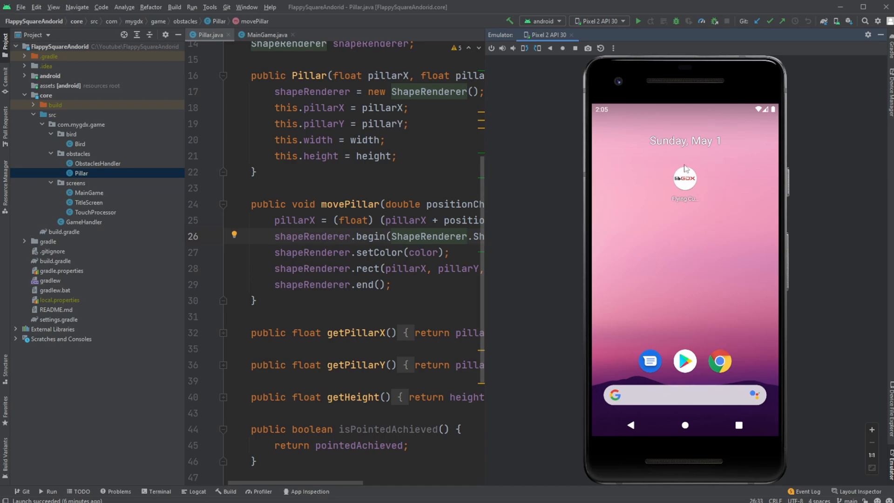
mouse_move(711, 211)
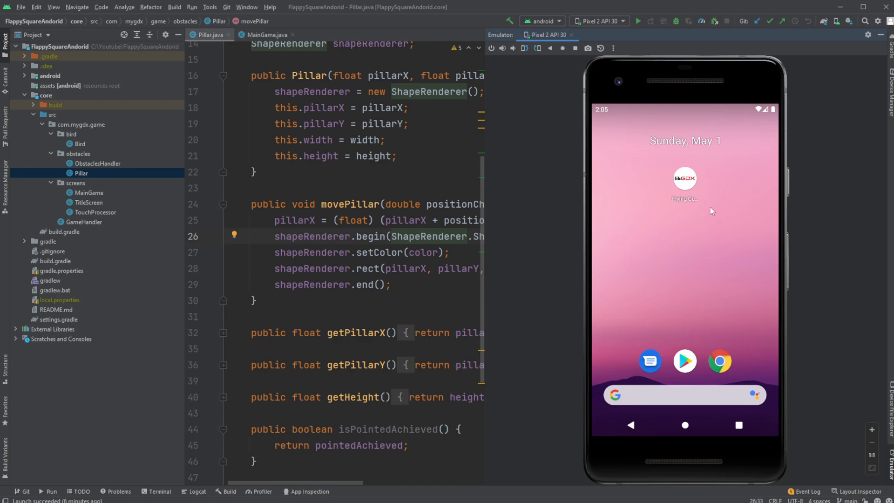
mouse_move(683, 175)
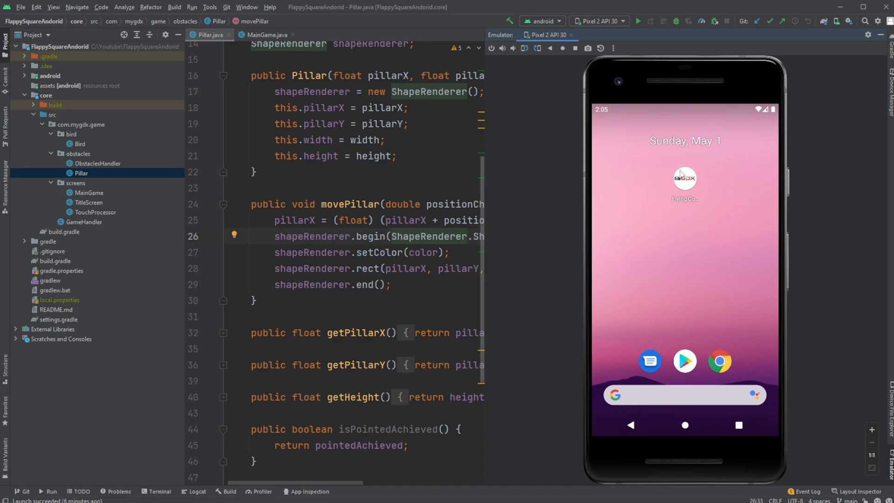
mouse_move(687, 190)
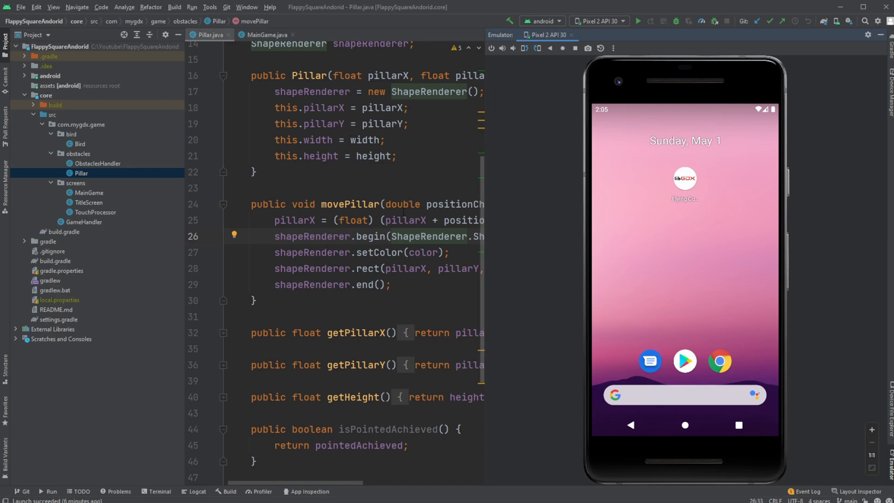
mouse_move(620, 252)
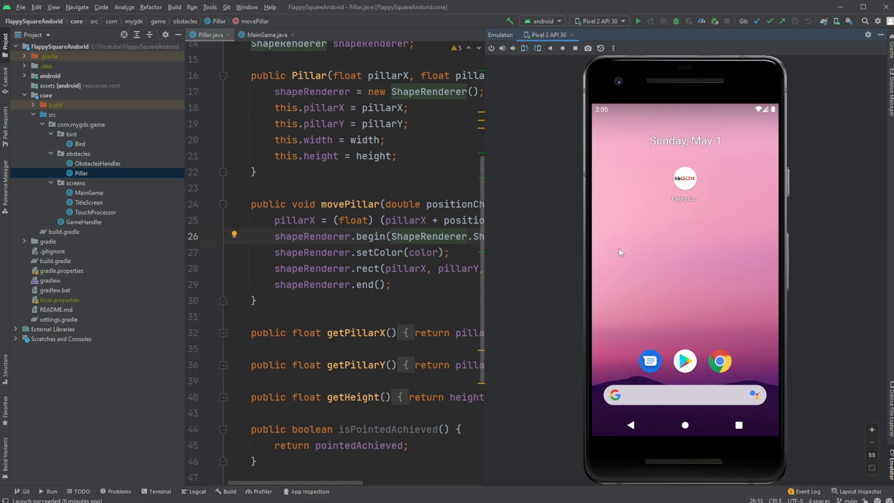
Open the Flying Cube game on the emulator to its title screen
left_click(684, 179)
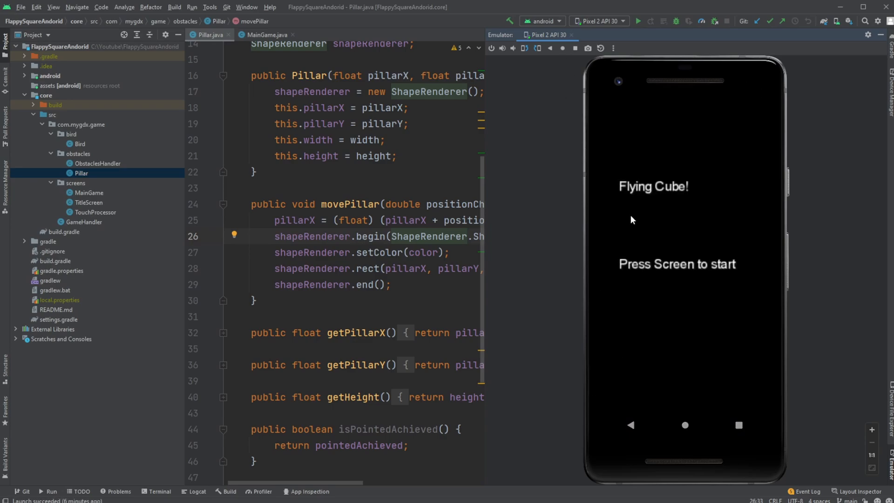
mouse_move(620, 148)
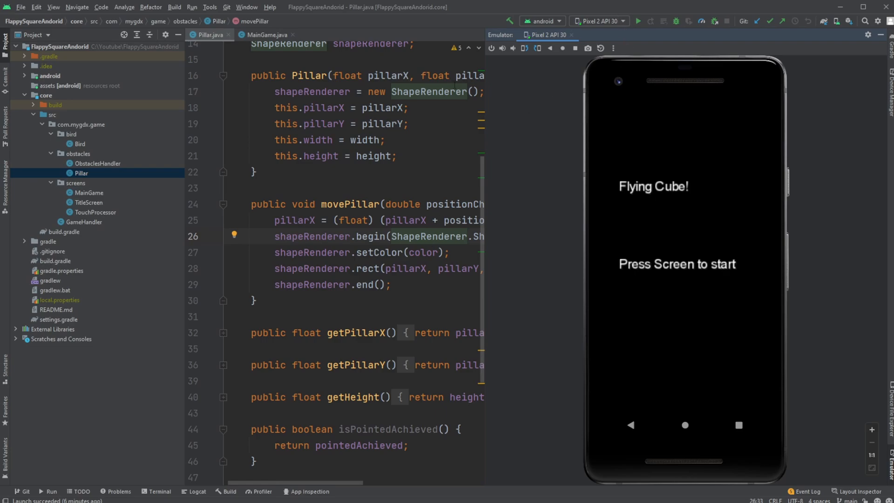
mouse_move(710, 170)
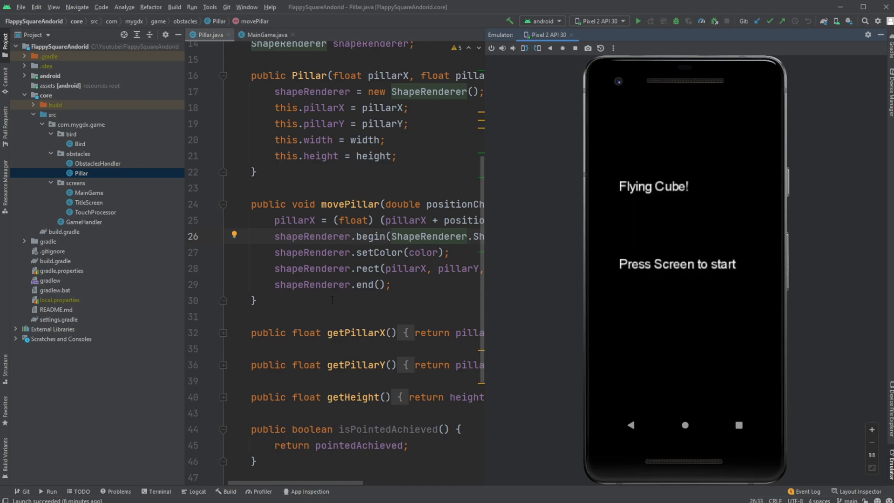
mouse_move(722, 292)
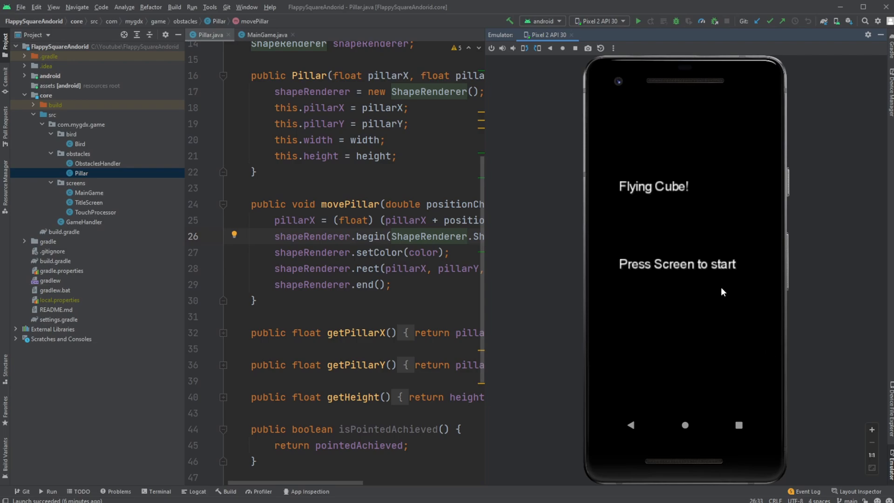
mouse_move(724, 340)
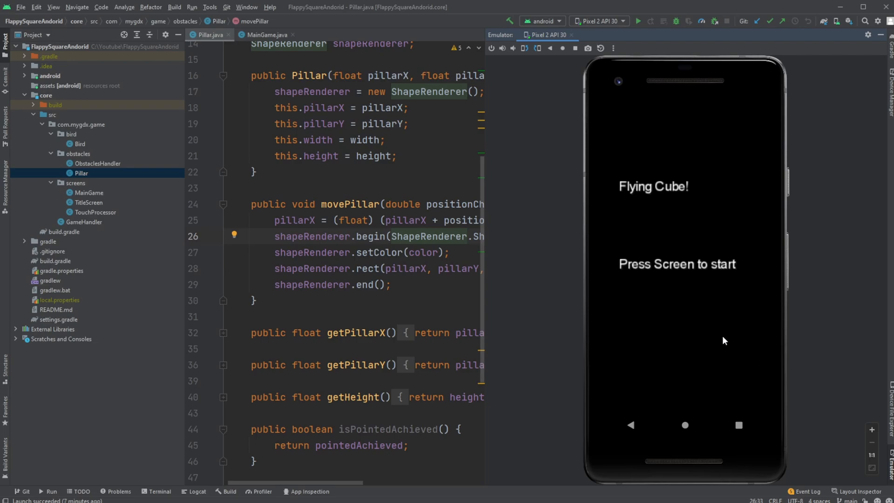
mouse_move(516, 266)
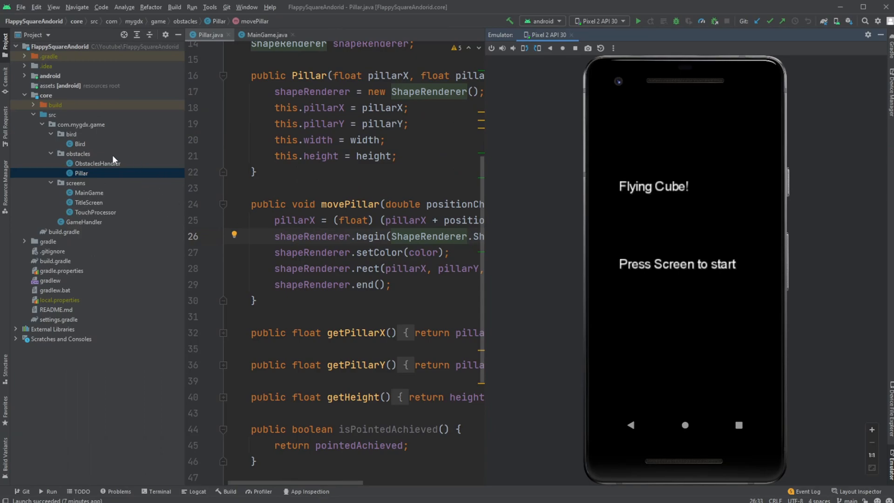
mouse_move(125, 186)
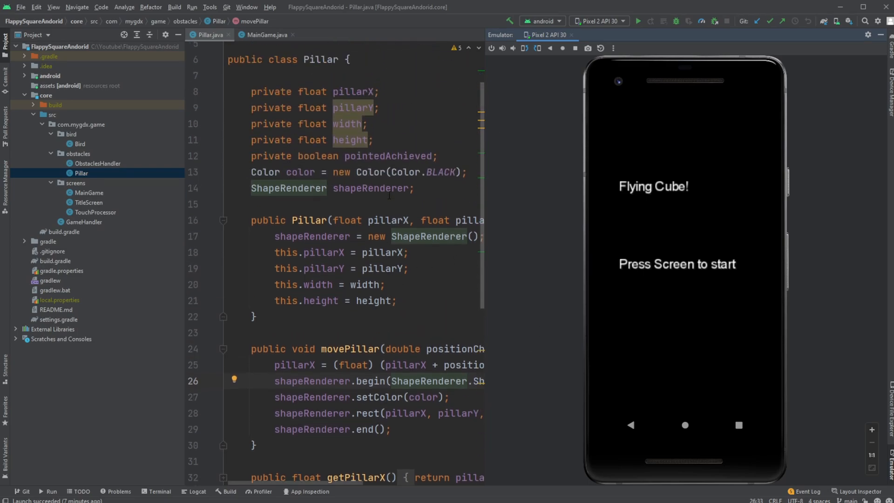
scroll("down", 3)
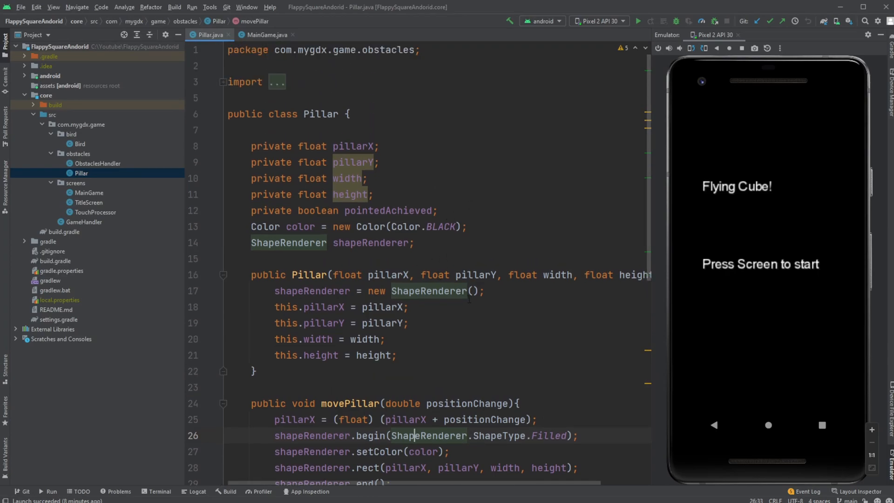
scroll("down", 3)
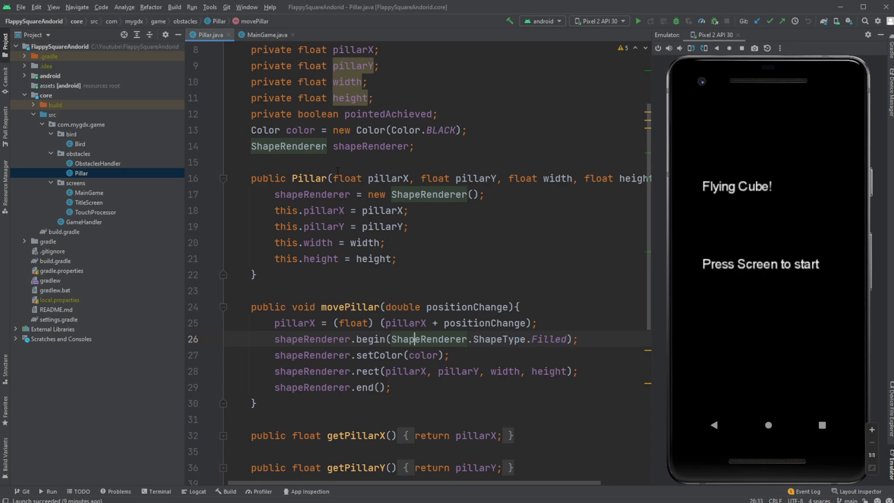
mouse_move(140, 198)
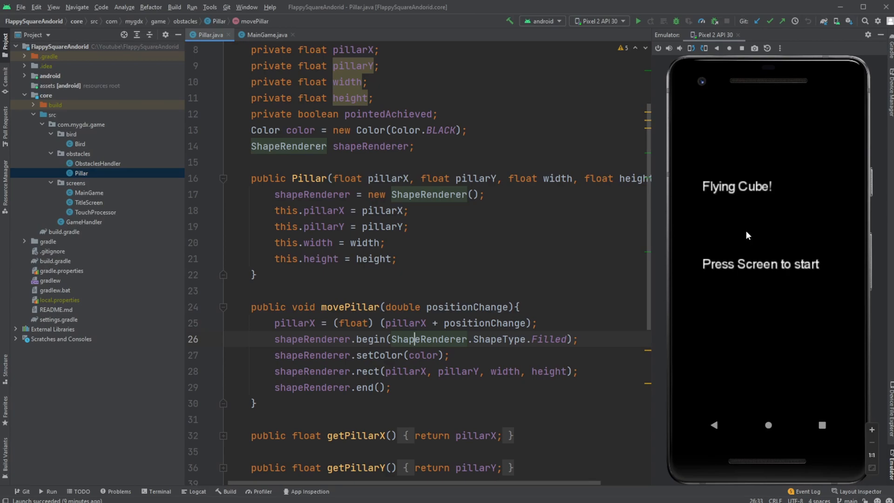
mouse_move(684, 256)
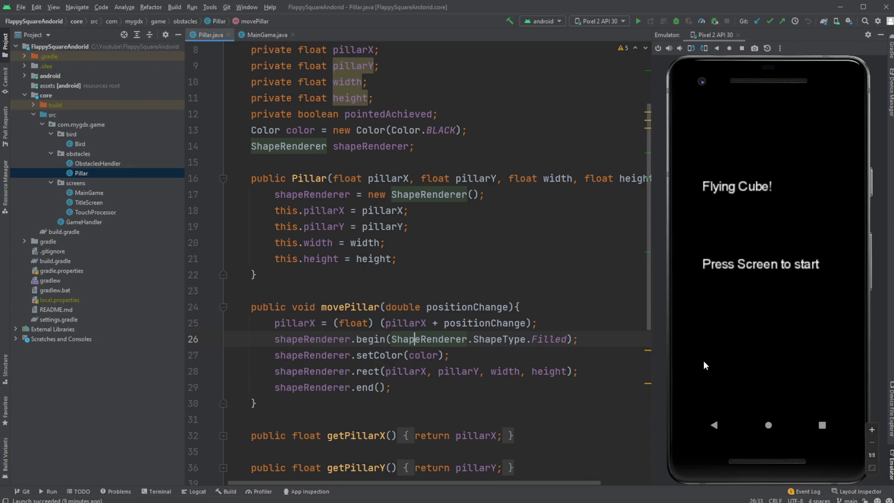
mouse_move(699, 314)
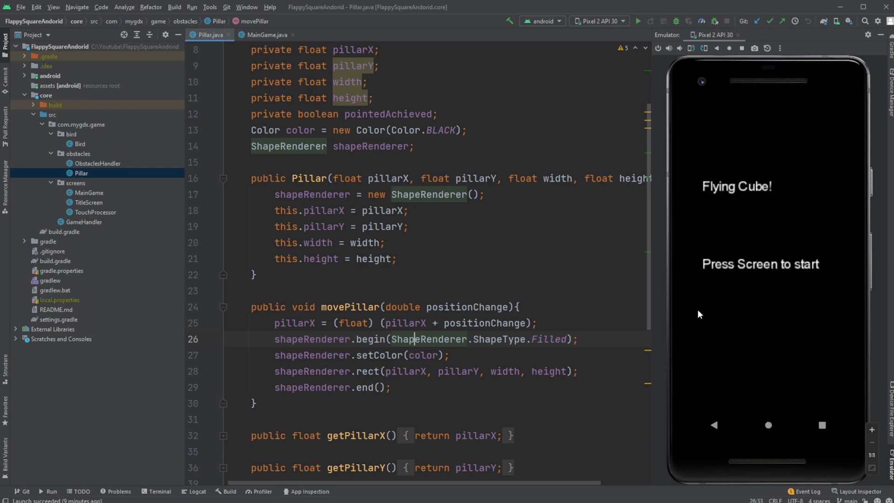
mouse_move(719, 169)
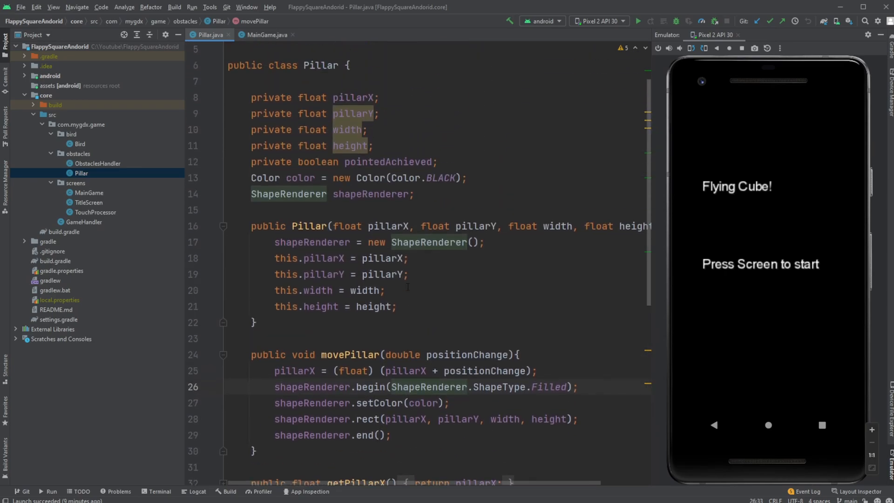
scroll("down", 3)
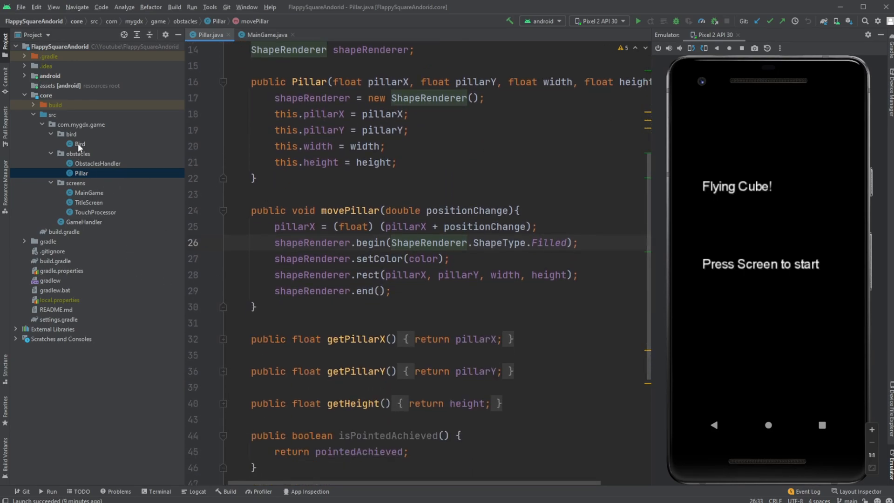
Open the Bird class to view its fields and constructor
left_click(80, 144)
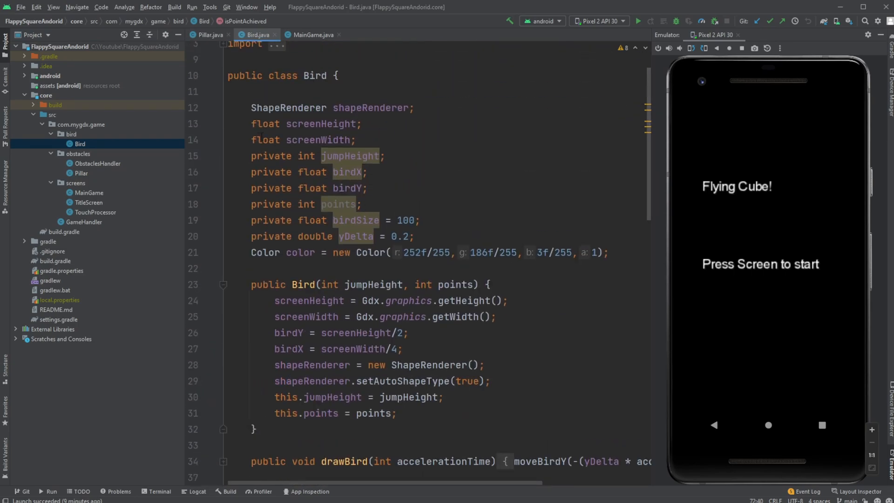
left_click(368, 188)
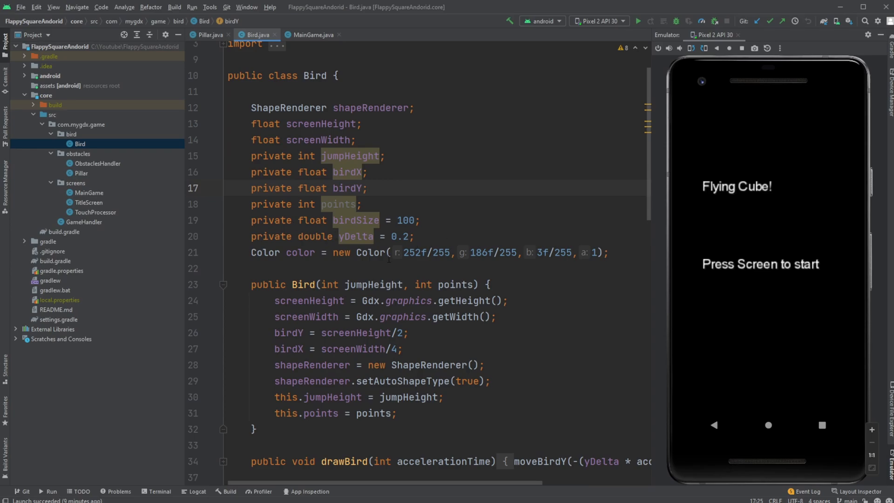
mouse_move(115, 200)
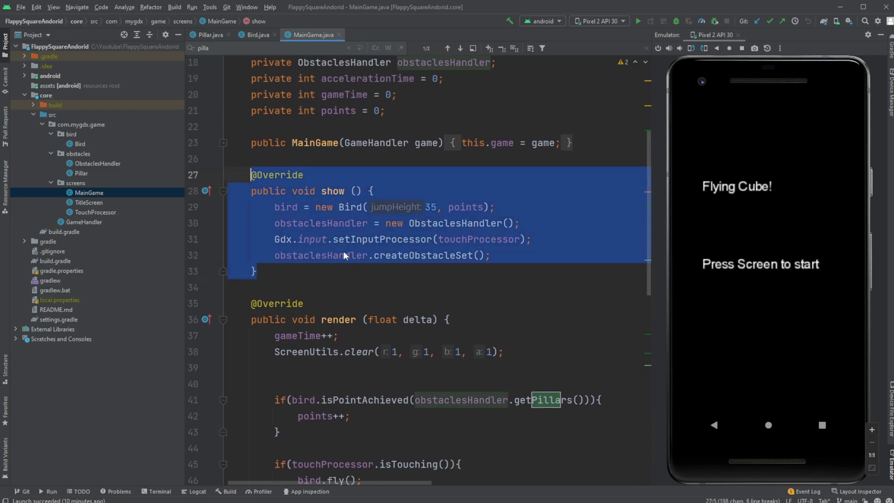
scroll("down", 3)
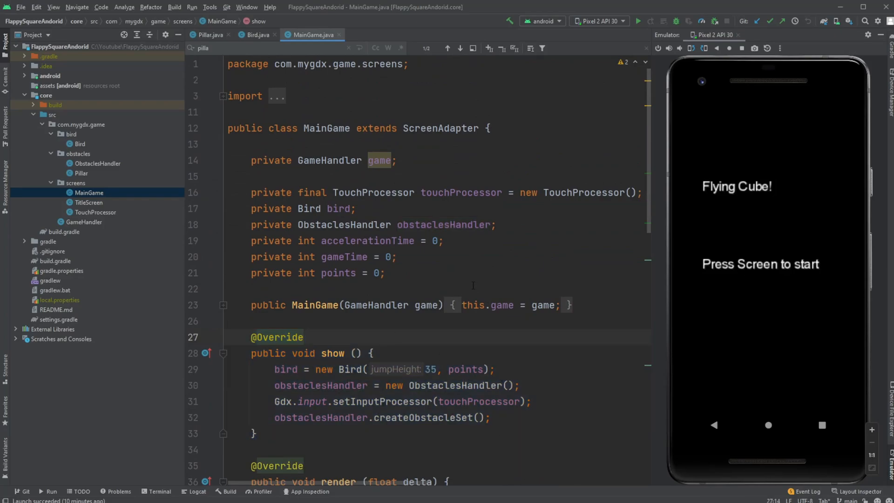
left_click(768, 264)
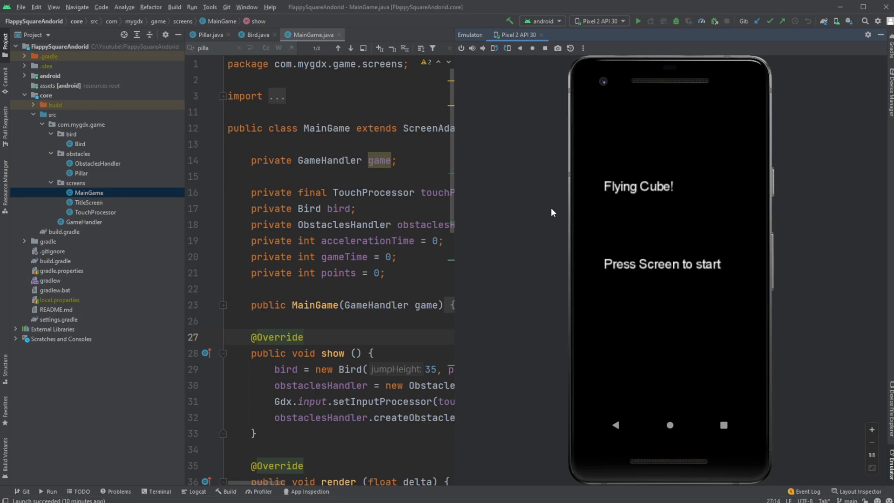
mouse_move(595, 308)
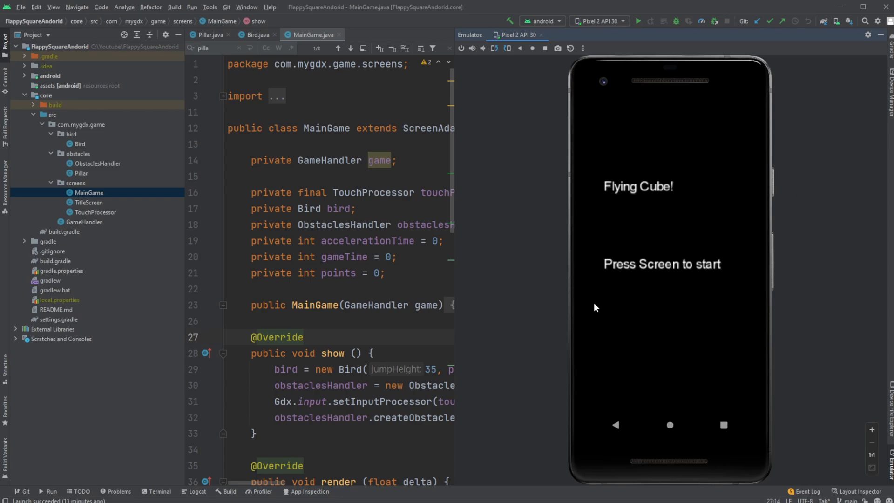
mouse_move(476, 333)
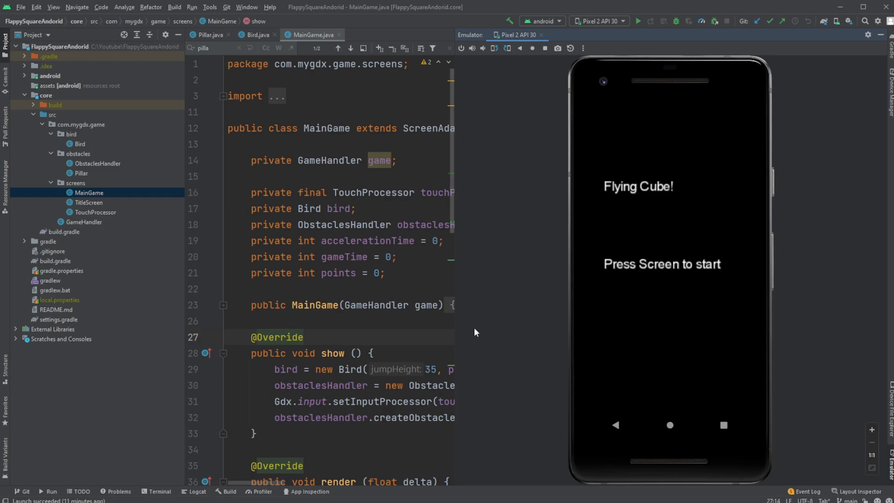
mouse_move(548, 253)
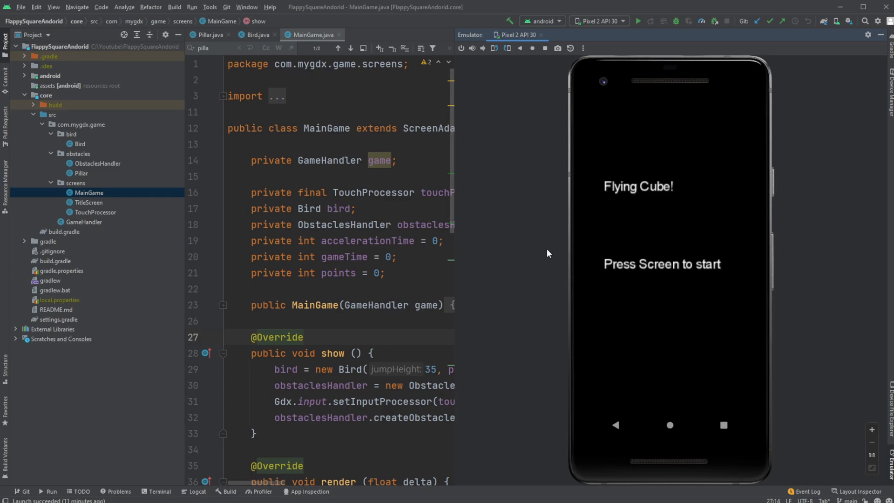